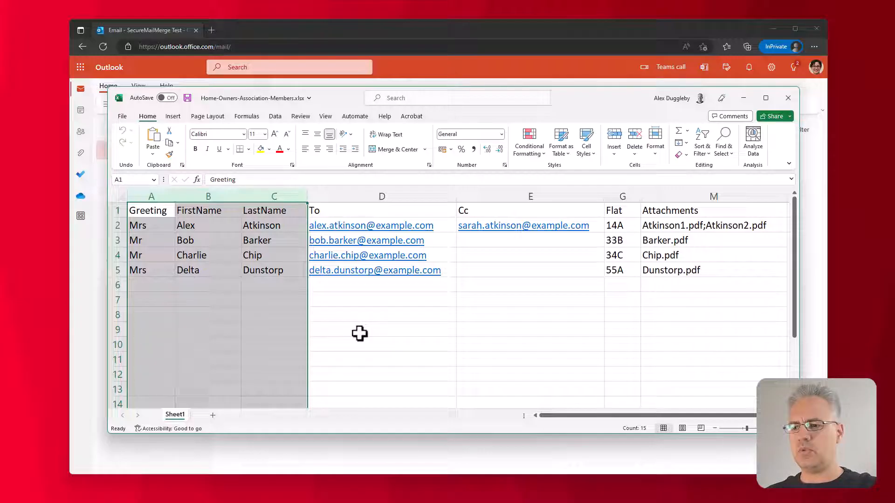
Review the members spreadsheet's To, Cc (empty for Bob) and Flat columns.
left_click(382, 196)
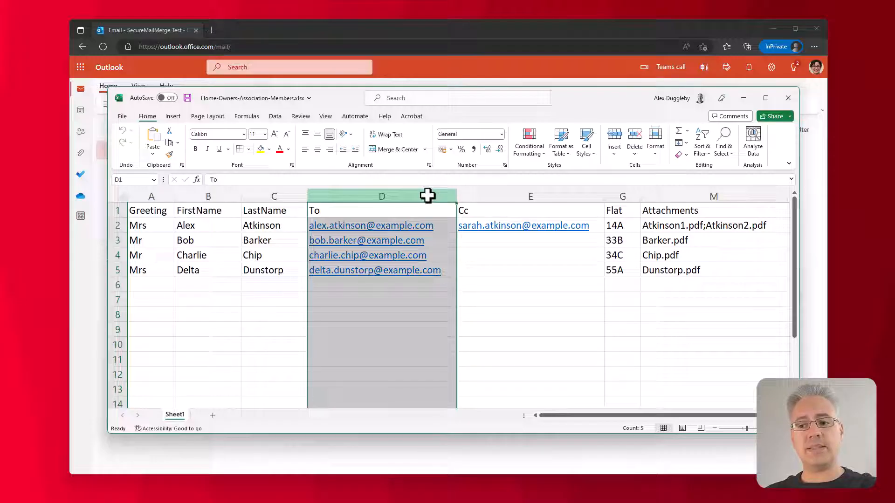
left_click(530, 197)
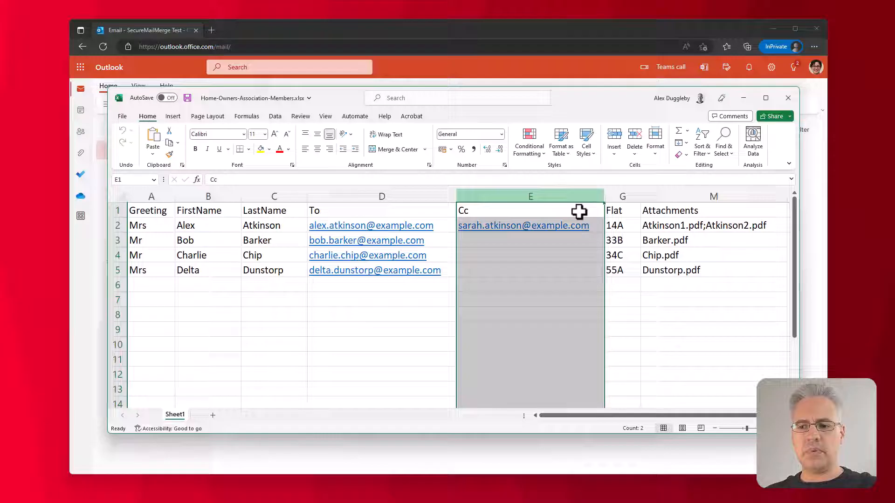
left_click(530, 240)
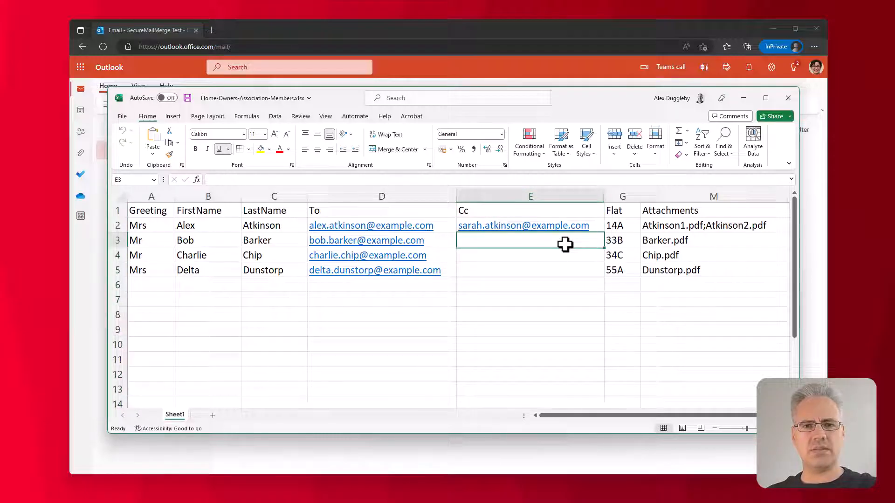
mouse_move(609, 212)
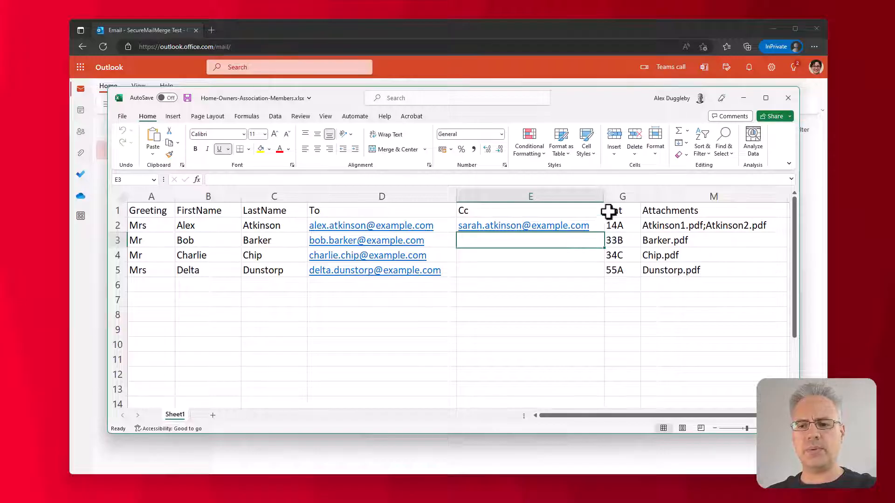
left_click(622, 196)
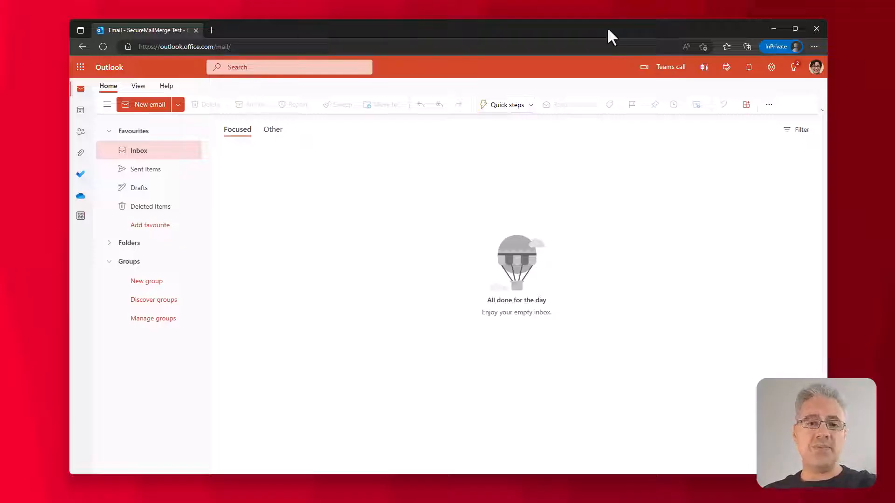
mouse_move(709, 207)
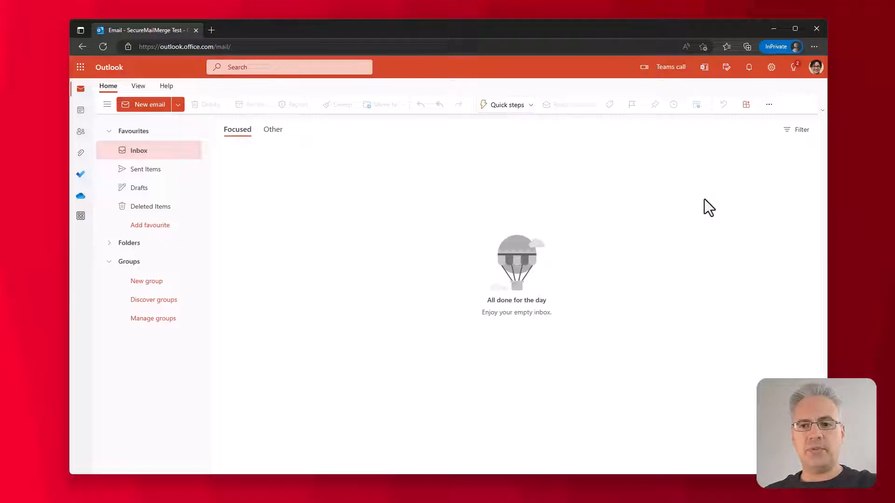
mouse_move(746, 104)
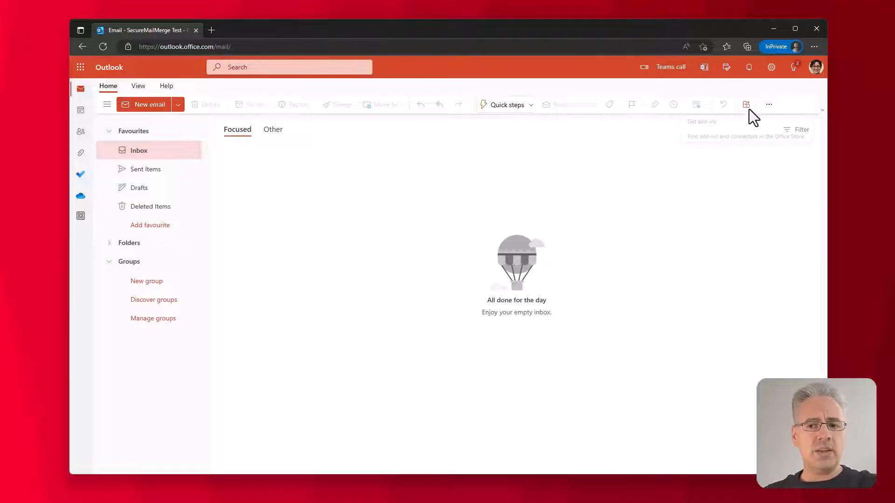
Install the SecureMailMerge add-in from the Outlook add-in store.
left_click(745, 105)
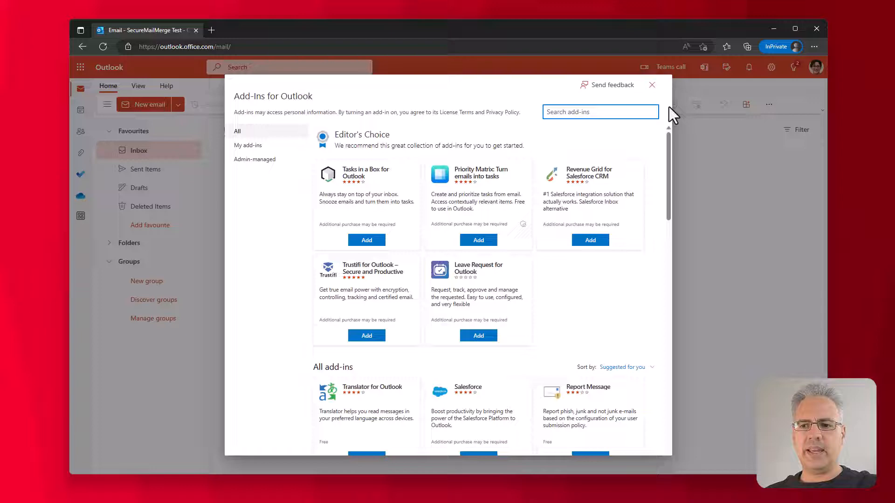
type("SecureMailM")
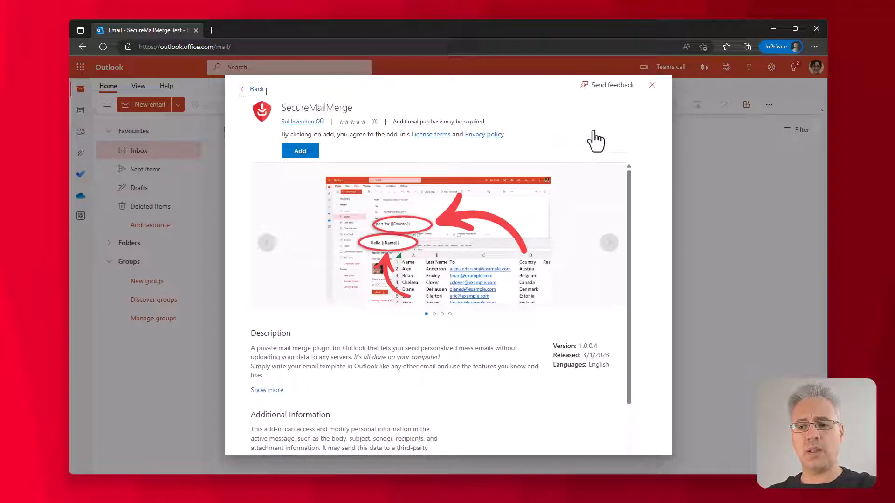
left_click(300, 151)
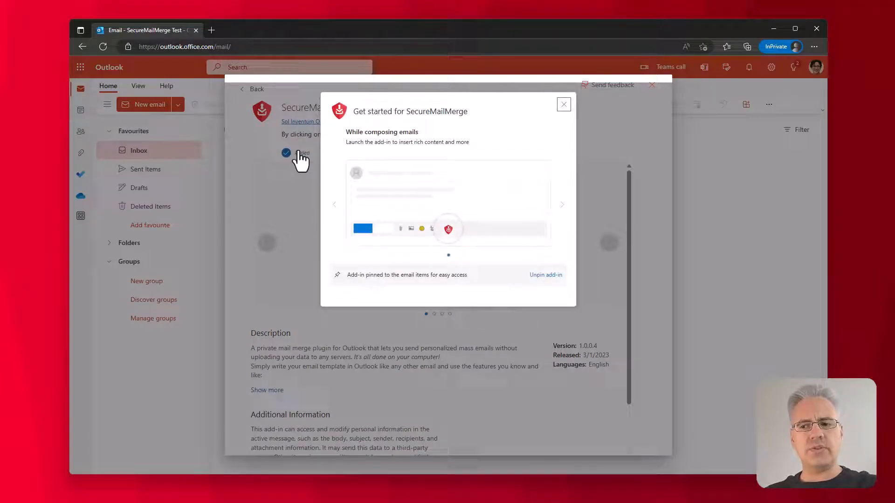
Start a new email popped out in its own window and launch SecureMailMerge on it.
left_click(563, 104)
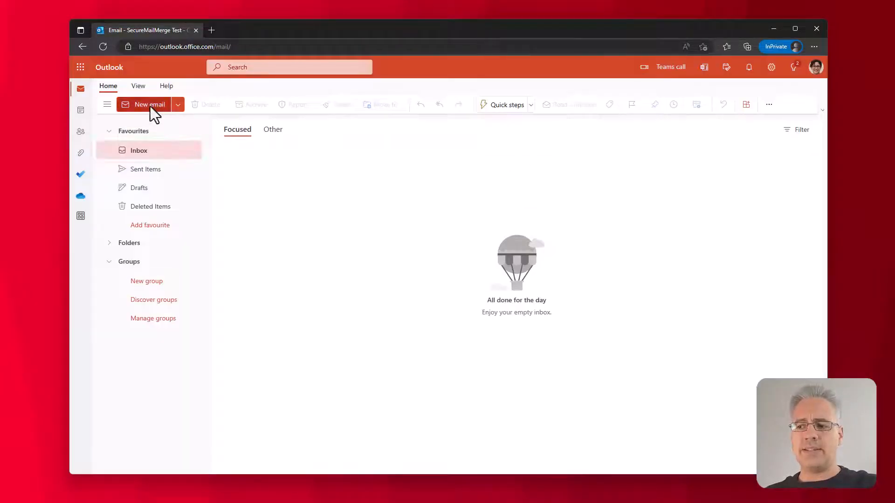
mouse_move(148, 105)
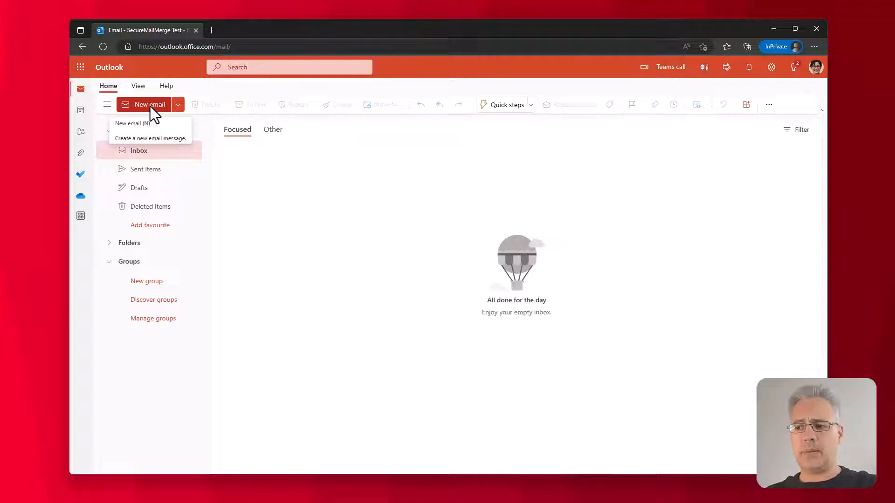
left_click(146, 123)
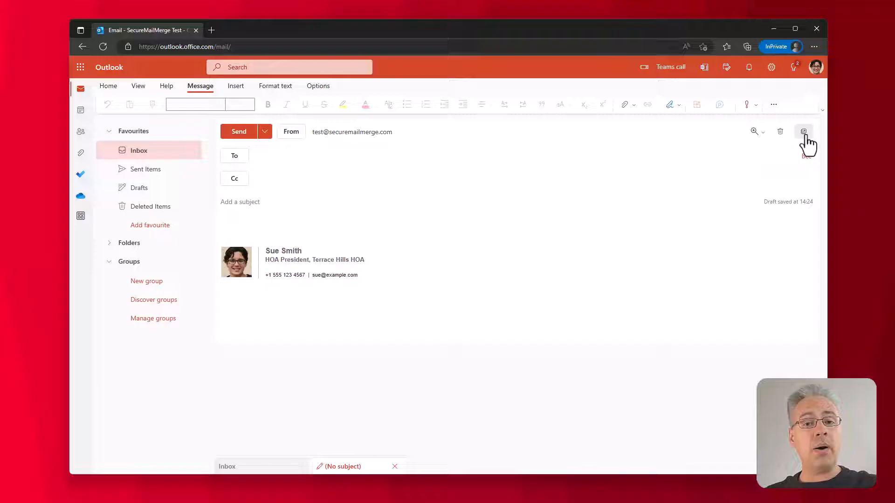
left_click(803, 132)
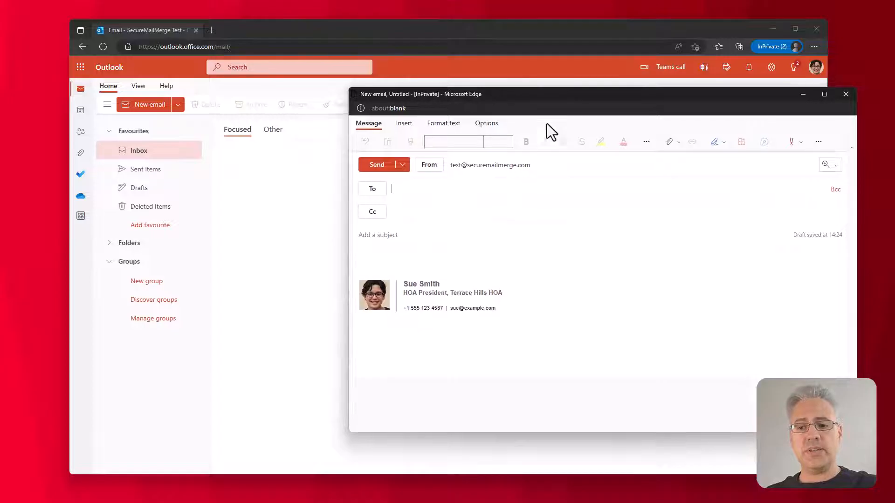
left_click(819, 142)
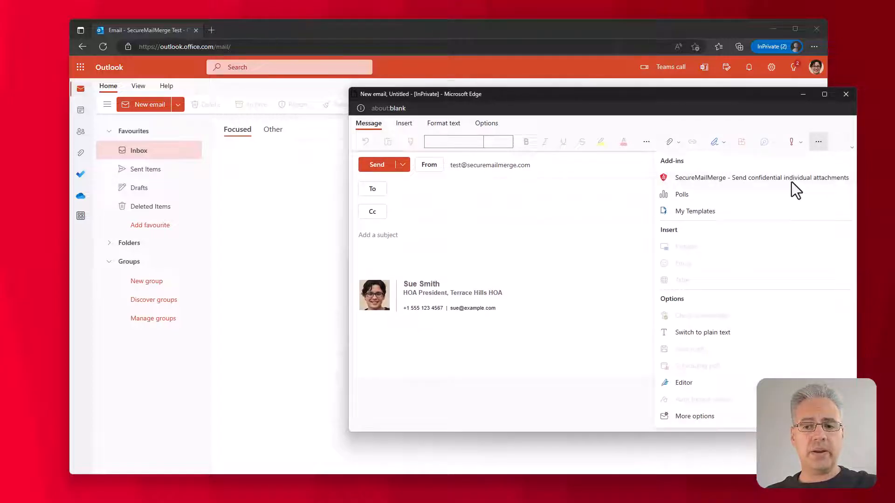
left_click(762, 177)
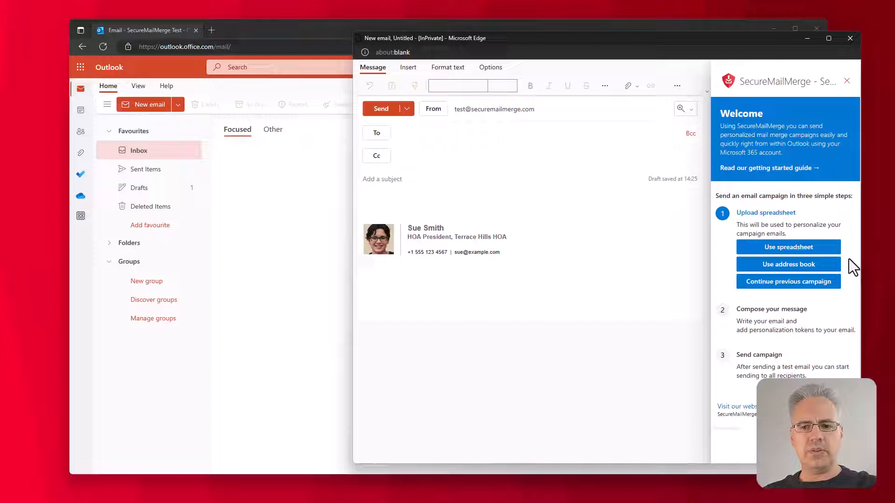
Load Home-Owners-Association-Members.xlsx as the recipient spreadsheet (4 recipients).
left_click(788, 246)
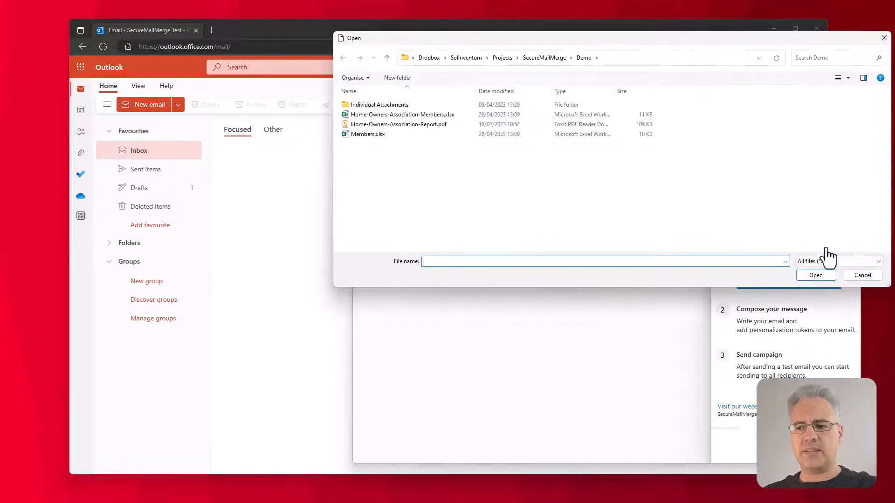
left_click(403, 113)
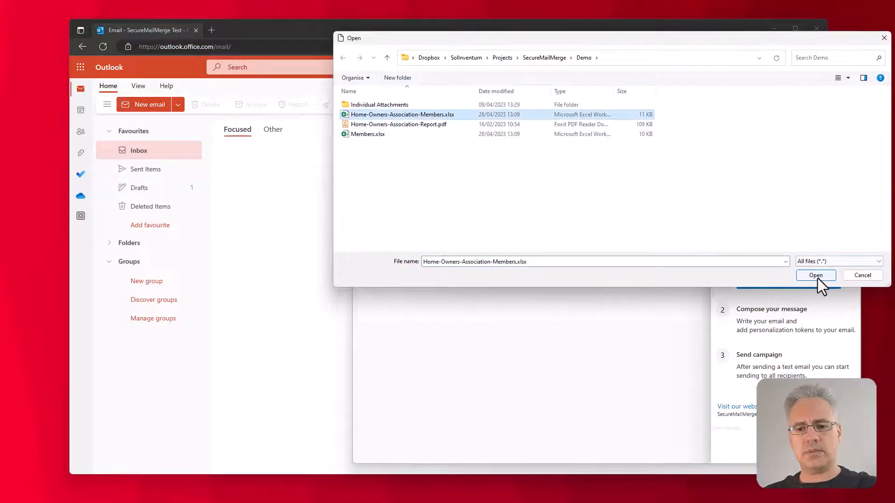
left_click(814, 276)
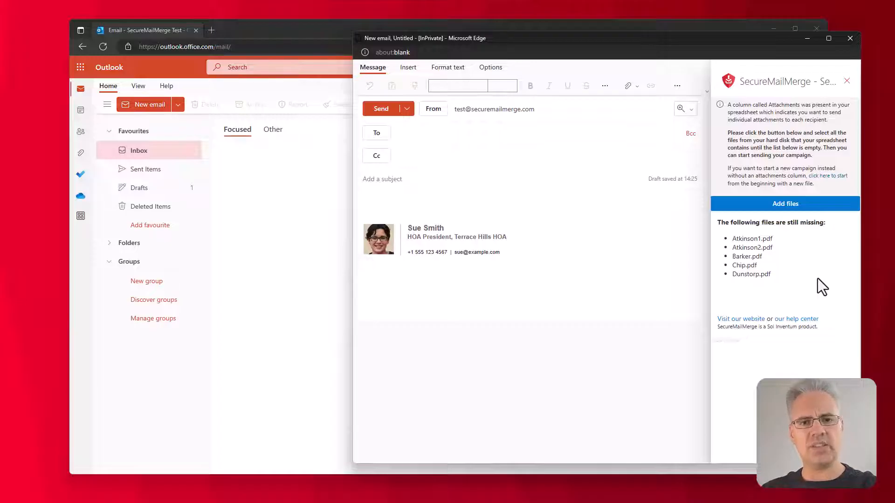
Supply all PDFs from the Individual Attachments folder as per-recipient attachments.
left_click(785, 204)
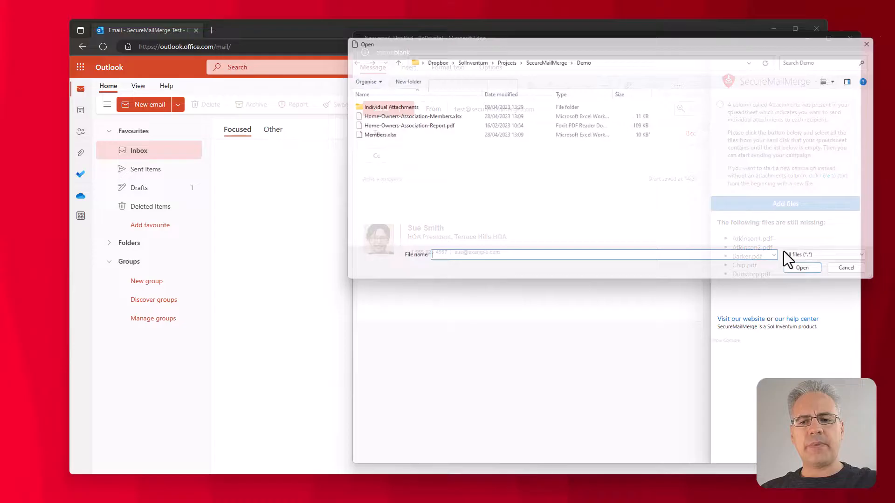
double_click(390, 106)
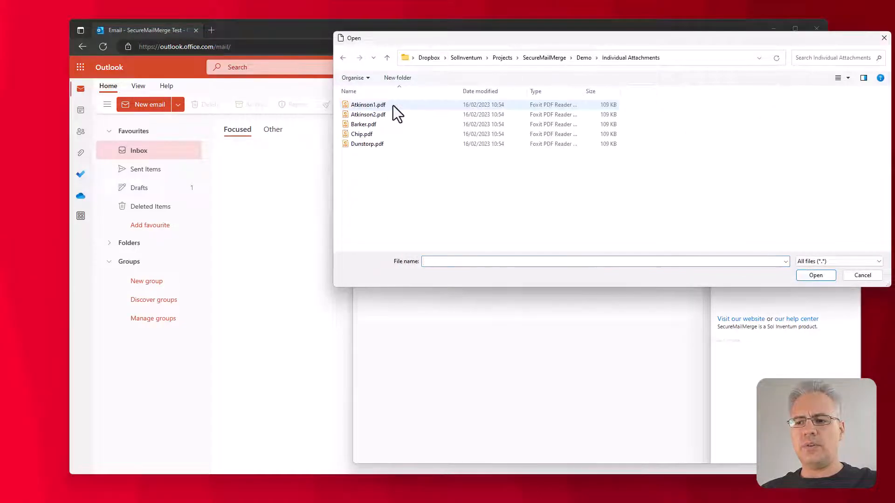
left_click(369, 105)
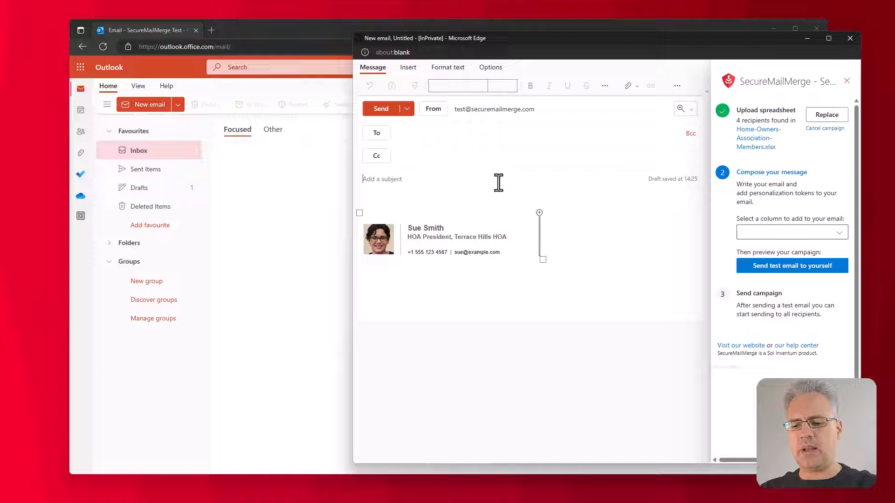
Make the subject 'Invoice for flat {{Flat}}' using the Flat column token.
type("Invoice for flat")
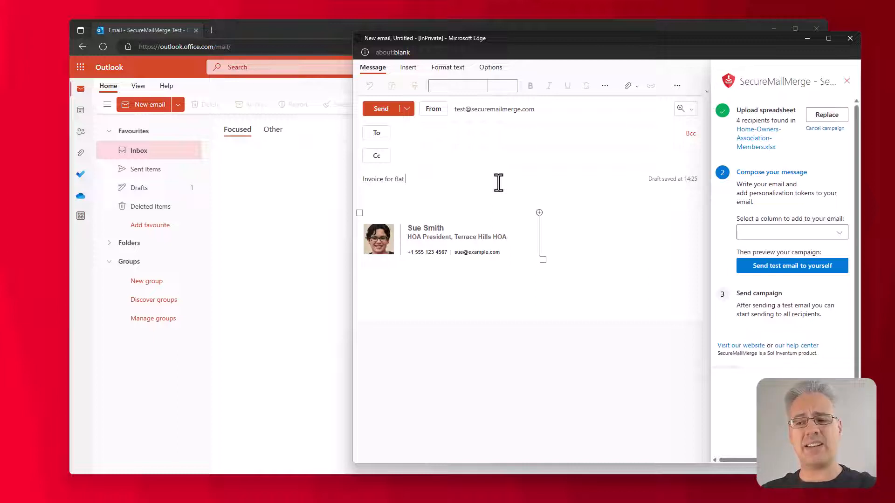
left_click(792, 232)
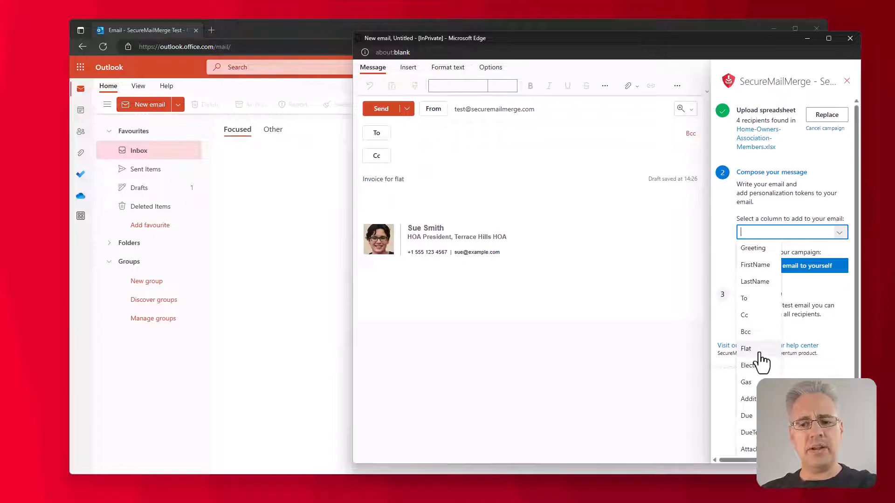
left_click(746, 348)
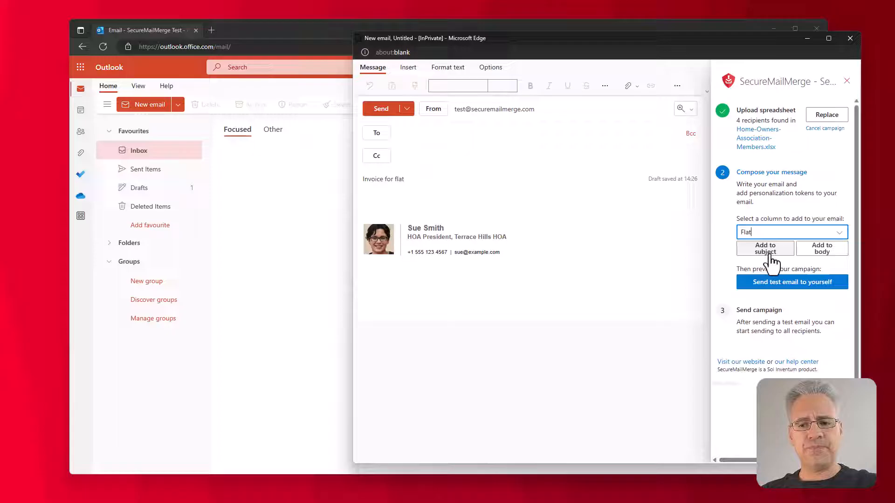
left_click(764, 248)
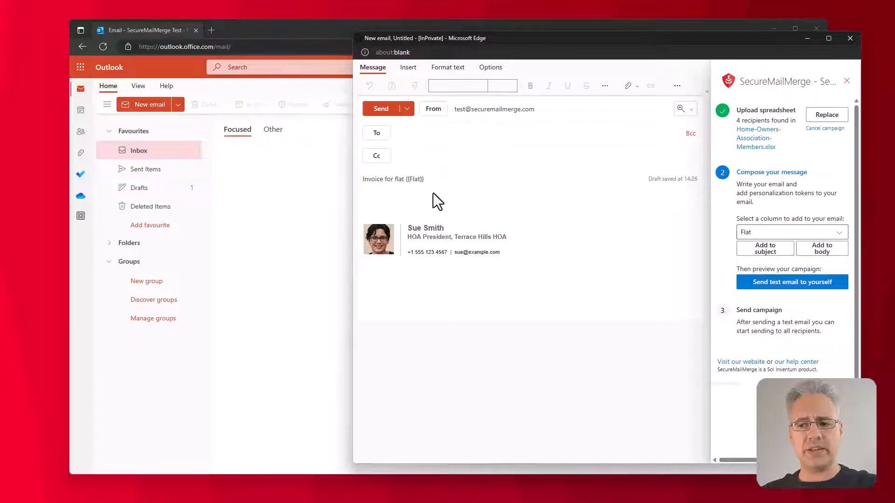
double_click(414, 179)
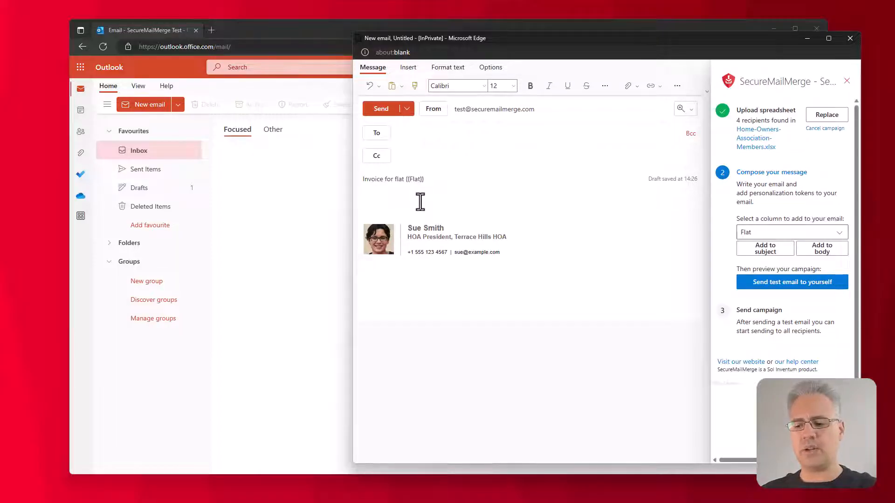
Begin the body with 'Dear {{Greeting}}' and choose LastName as the next token.
type("Dear")
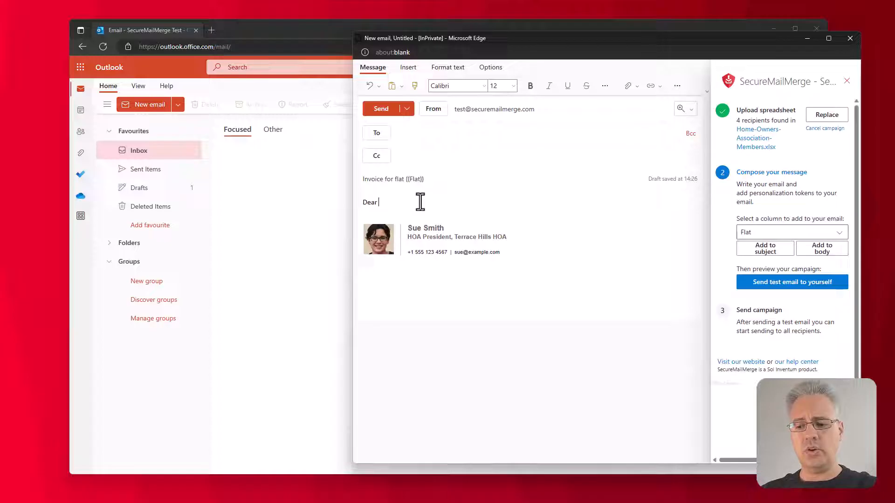
type("{{")
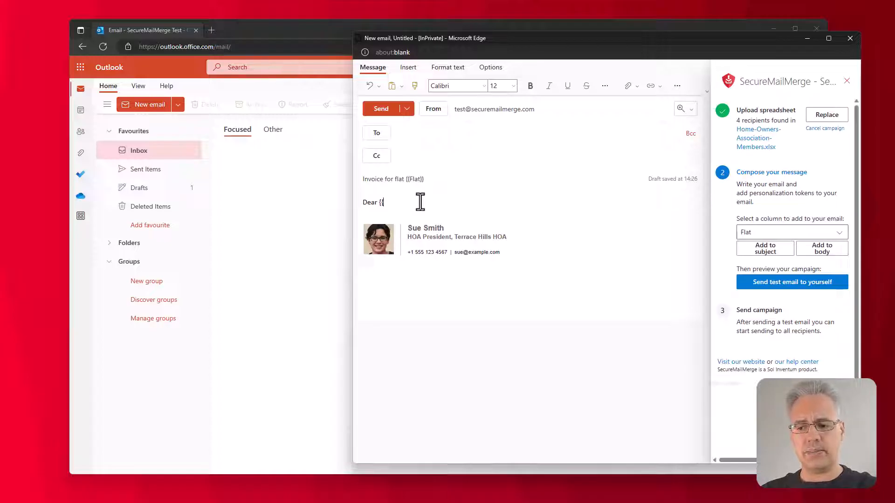
type("Greeting")
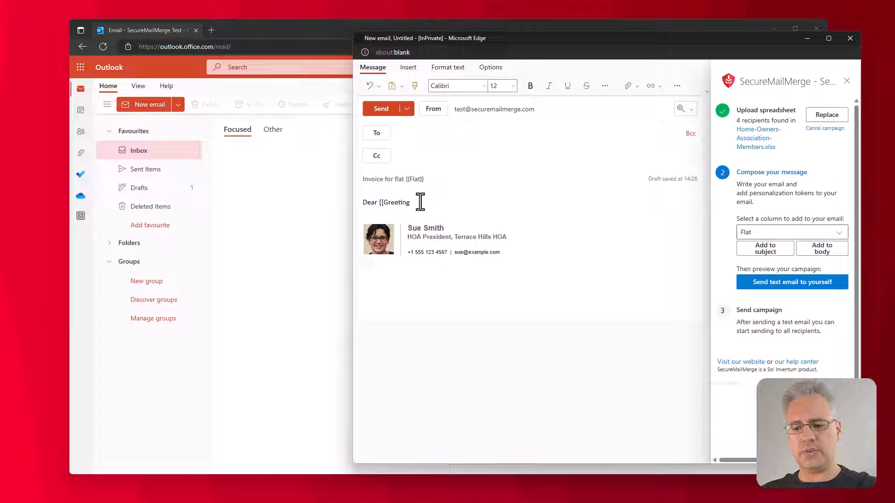
type("}}")
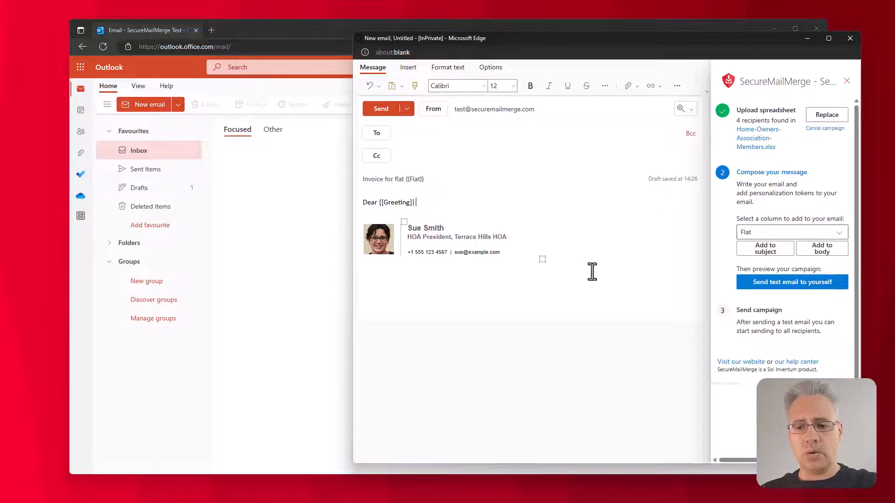
left_click(790, 232)
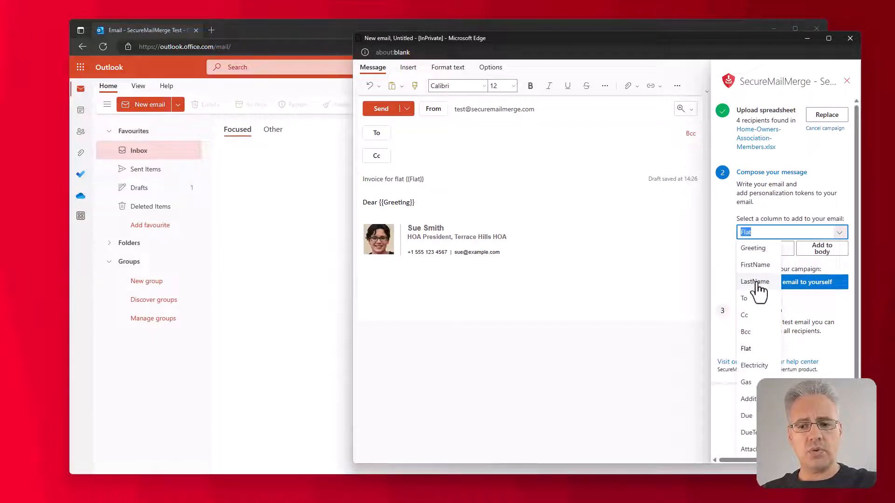
left_click(756, 281)
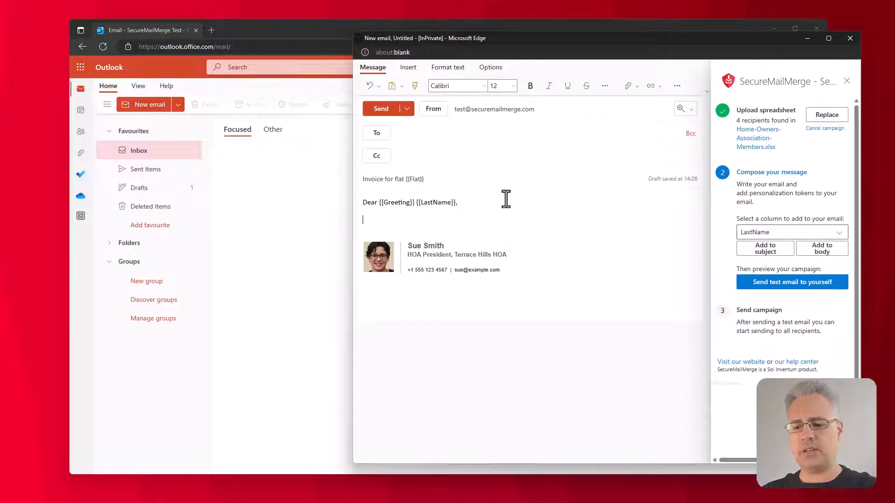
Write 'please find the invoice and our general report attached.' and sign 'Kind Regards,'.
type("please")
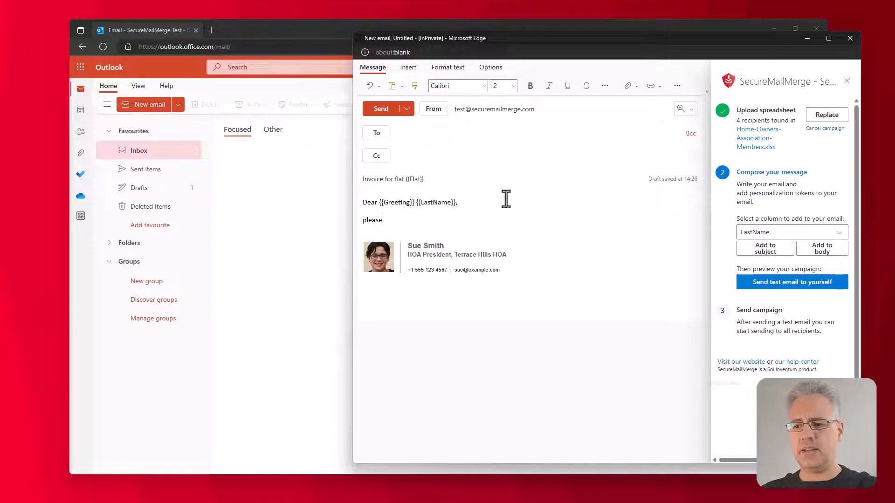
type("find the")
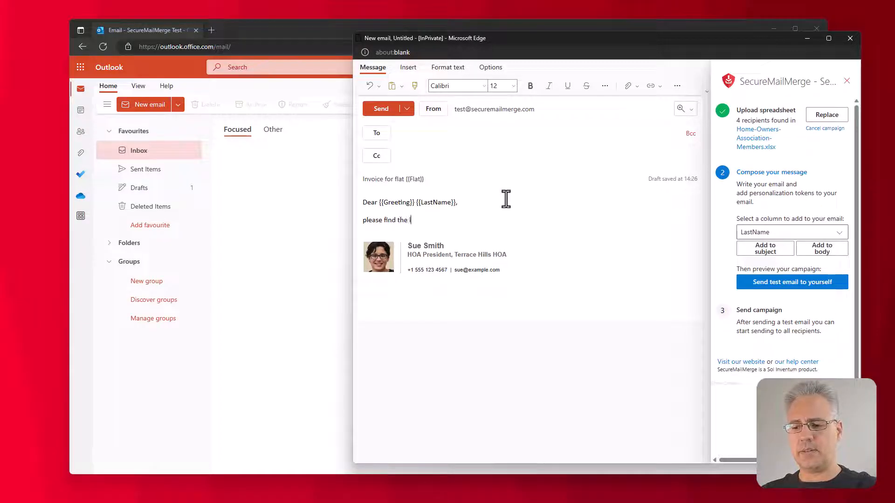
type("invoice and our gener")
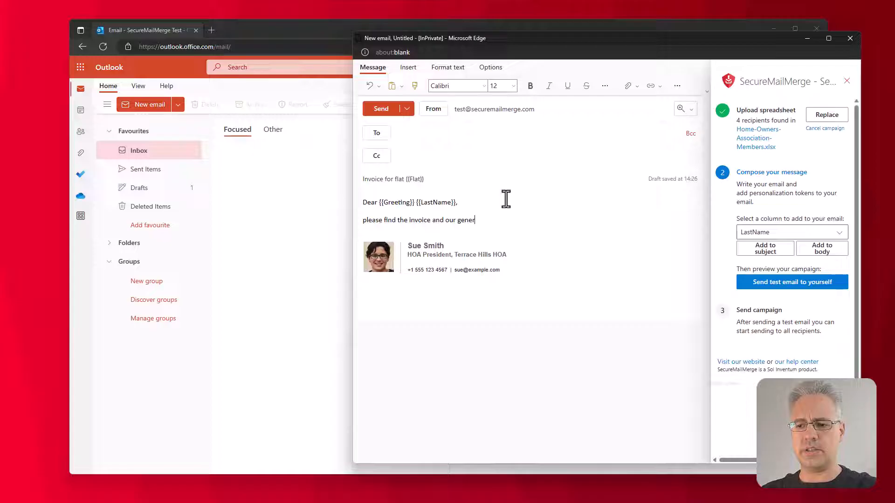
type("al report attached.")
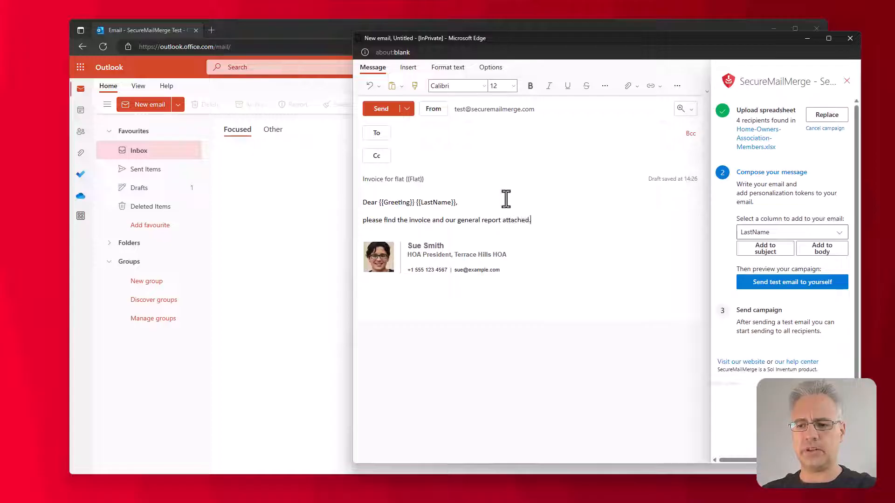
type("Kind Regards")
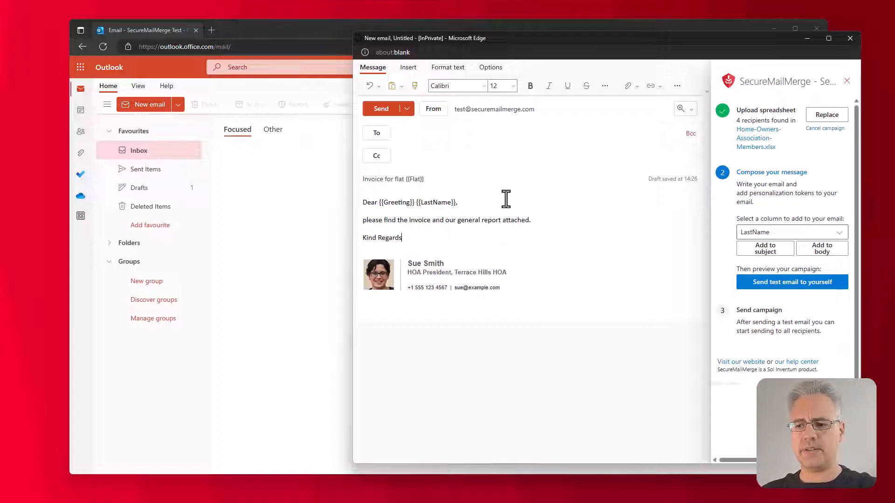
type(",")
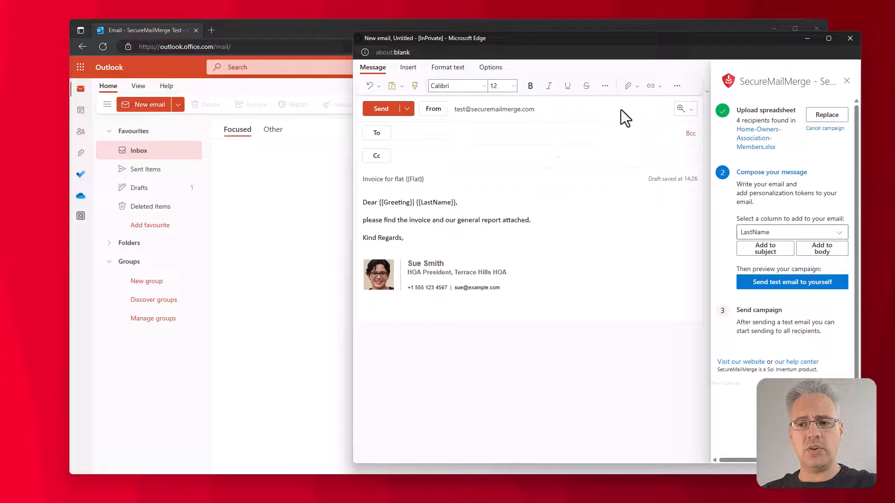
Attach Home-Owners-Association-Report.pdf from the Demo folder to the draft.
left_click(628, 86)
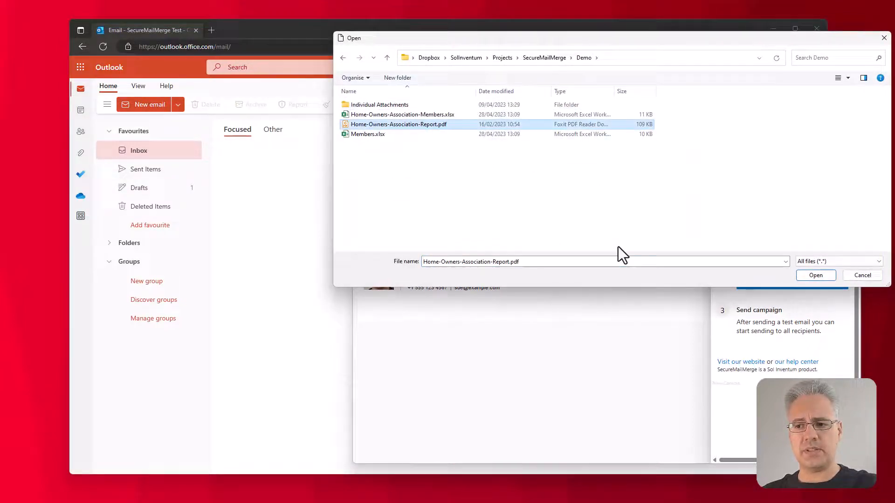
left_click(815, 275)
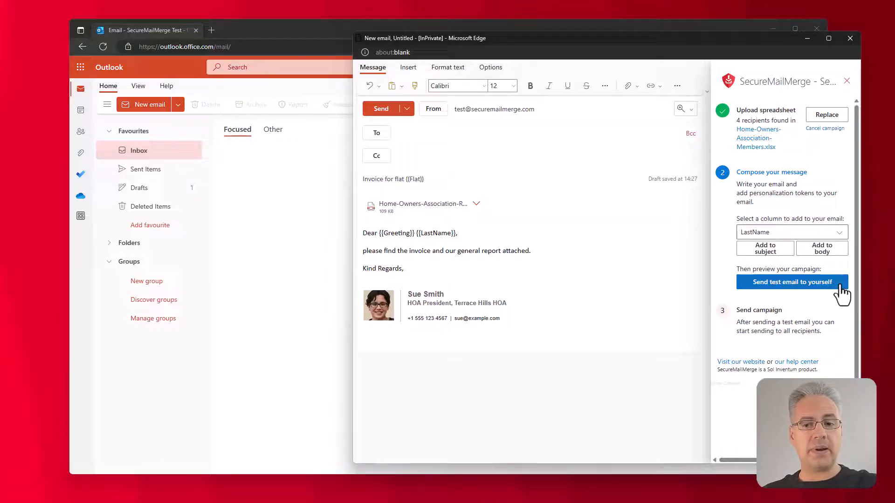
Send a test email to yourself, granting the add-in its Microsoft permissions.
left_click(792, 282)
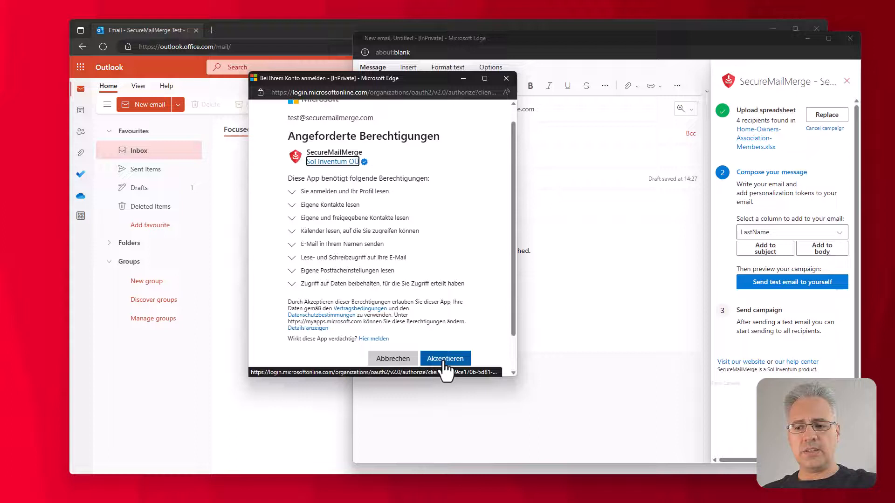
left_click(444, 358)
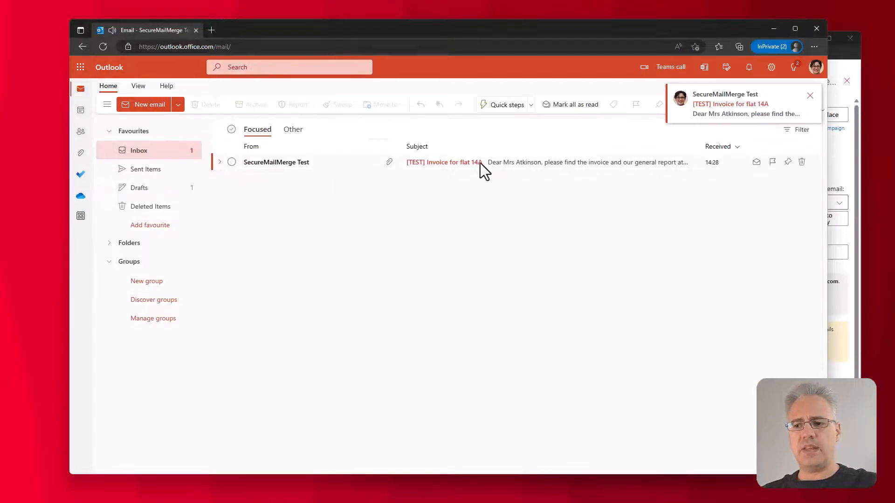
Open the [TEST] Invoice for flat 14A email to check its attachments and greeting.
left_click(444, 163)
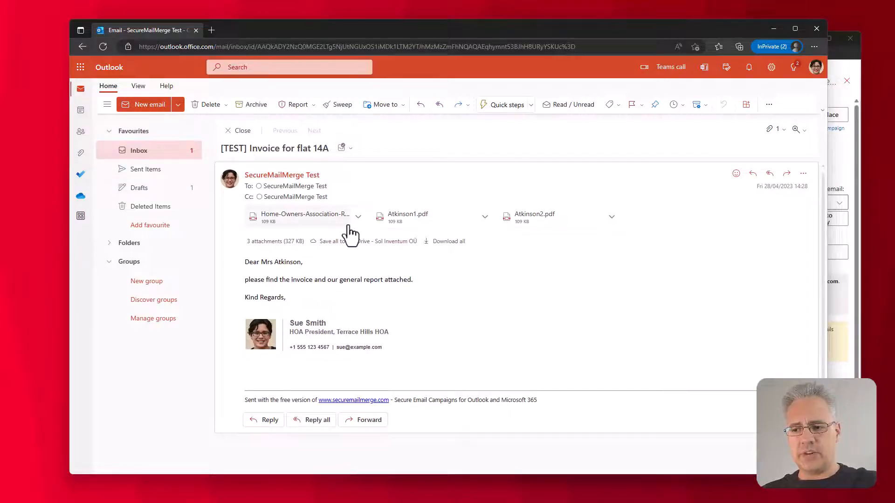
mouse_move(351, 233)
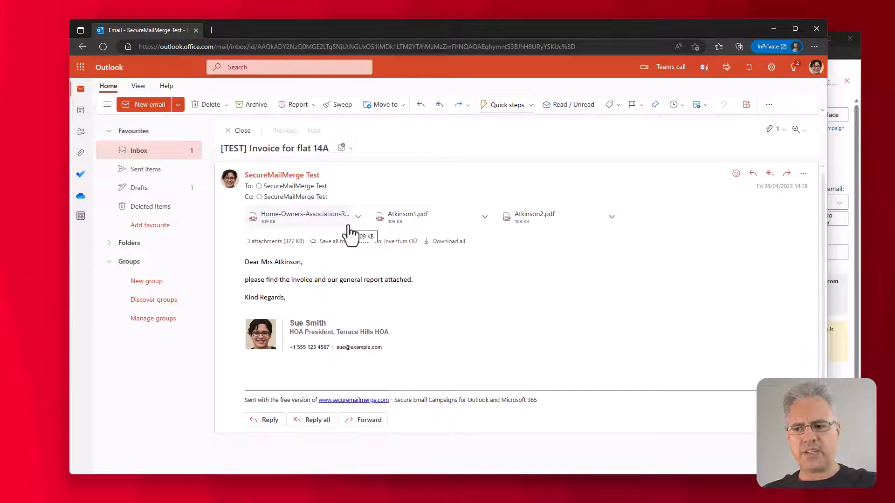
mouse_move(588, 225)
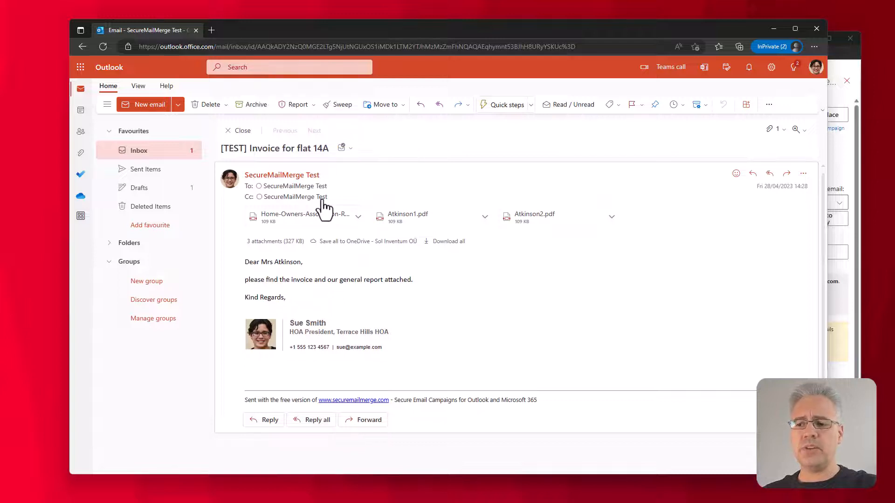
mouse_move(374, 205)
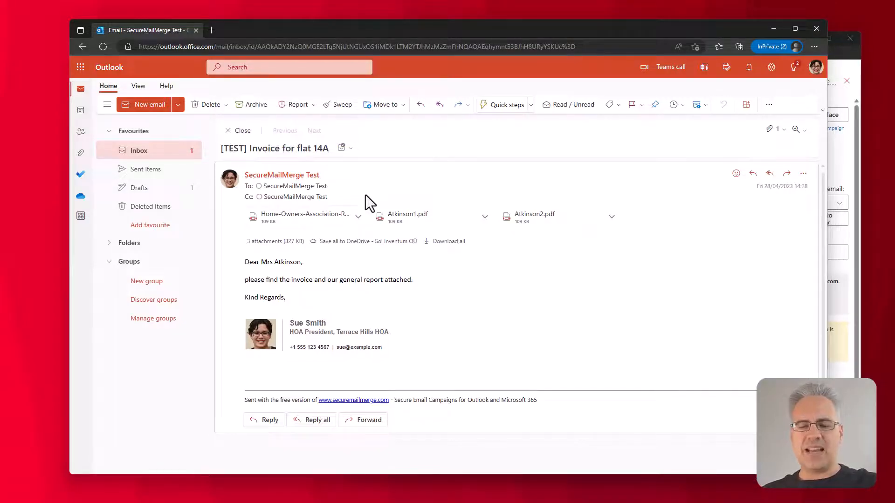
mouse_move(803, 110)
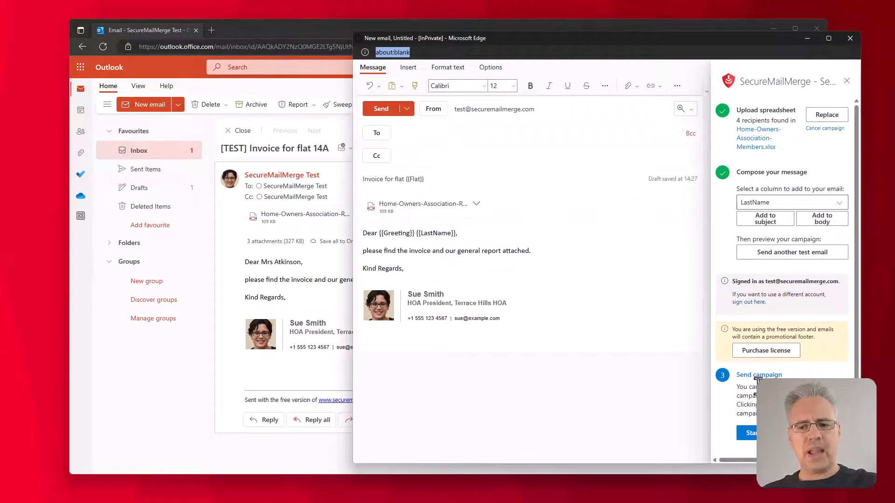
Start sending the campaign to all four recipients.
left_click(750, 432)
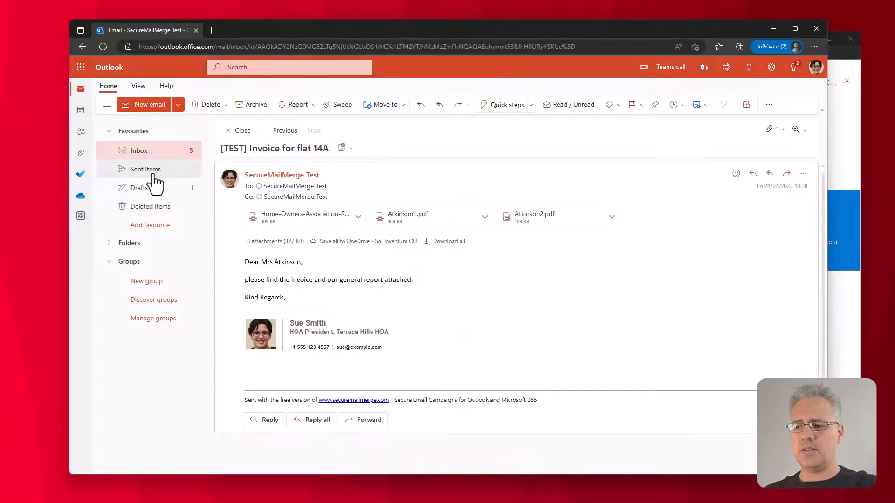
Review the sent 'Invoice for flat 14A' to the Atkinsons with its three attachments in Sent Items.
left_click(146, 169)
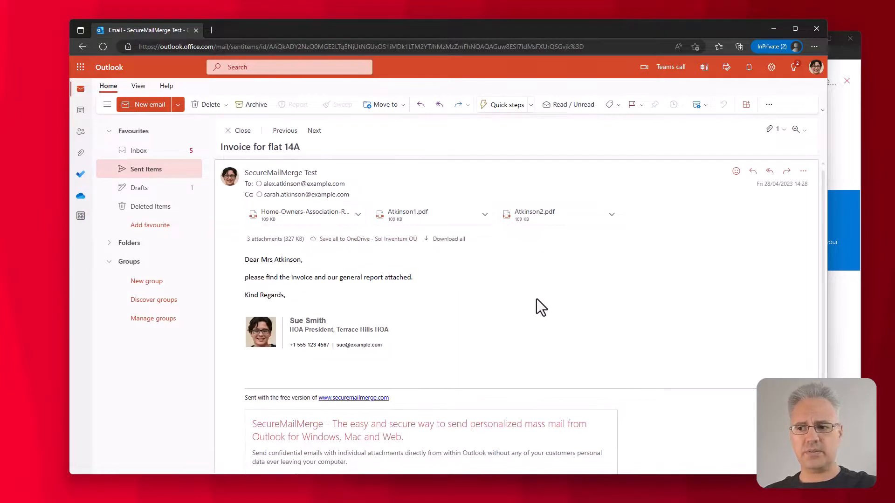
mouse_move(284, 197)
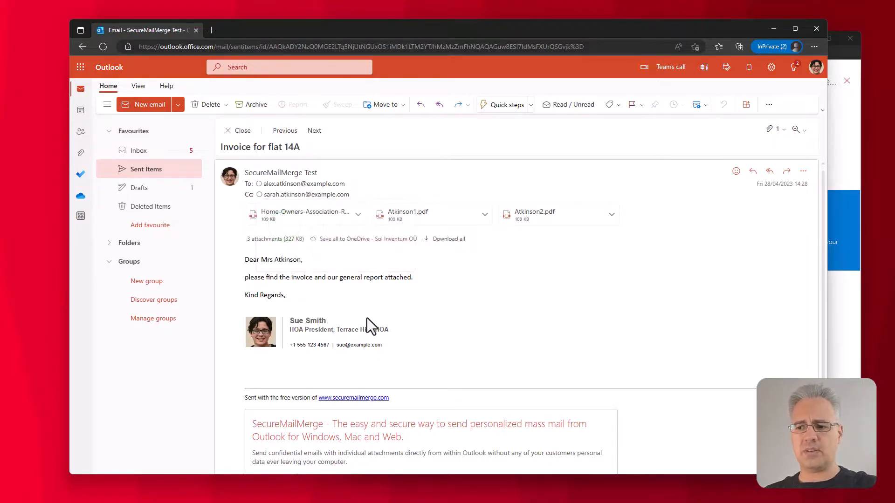
mouse_move(484, 360)
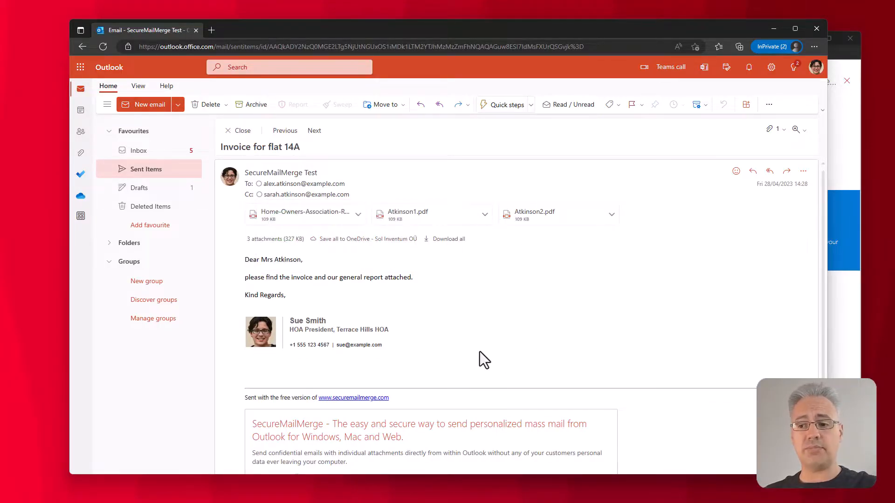